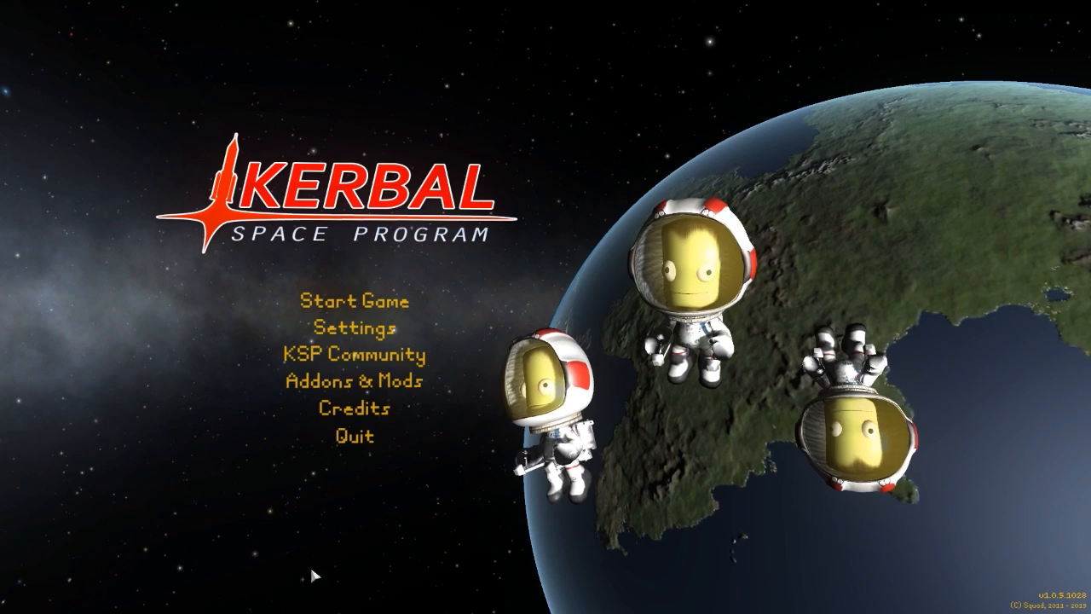
Step: Start the game and resume the saved career into the Vehicle Assembly Building
{"action": "left_click", "coordinate": [360, 300]}
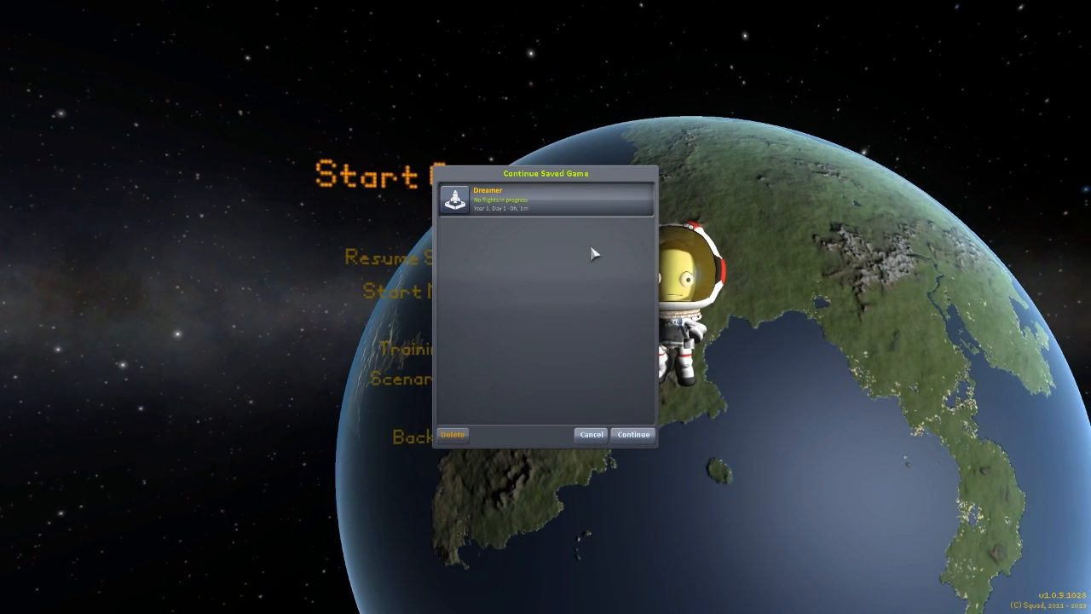
{"action": "left_click", "coordinate": [634, 435]}
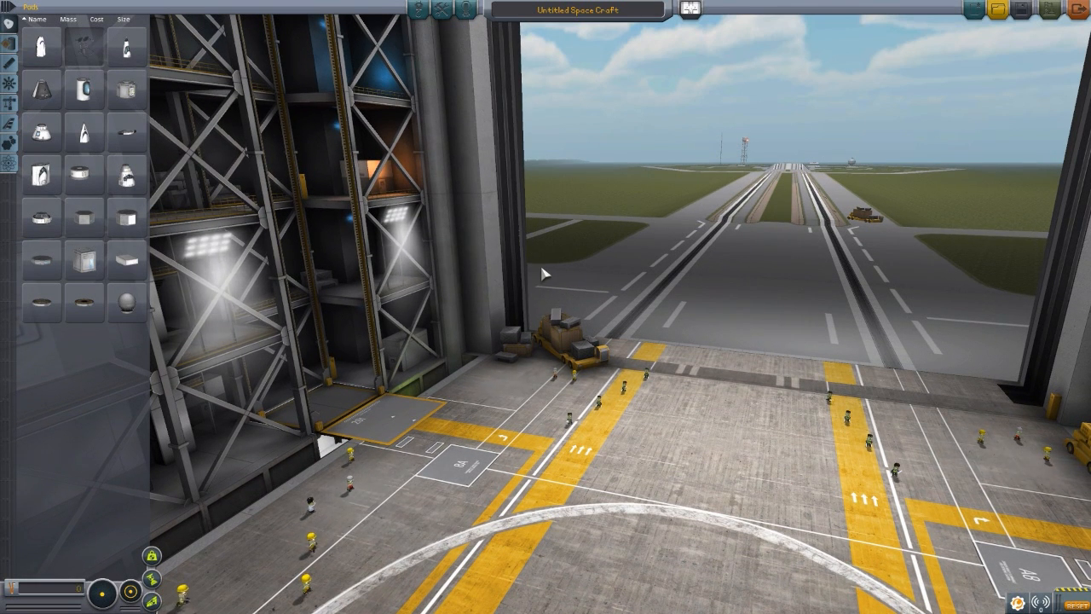
{"action": "mouse_move", "coordinate": [443, 218]}
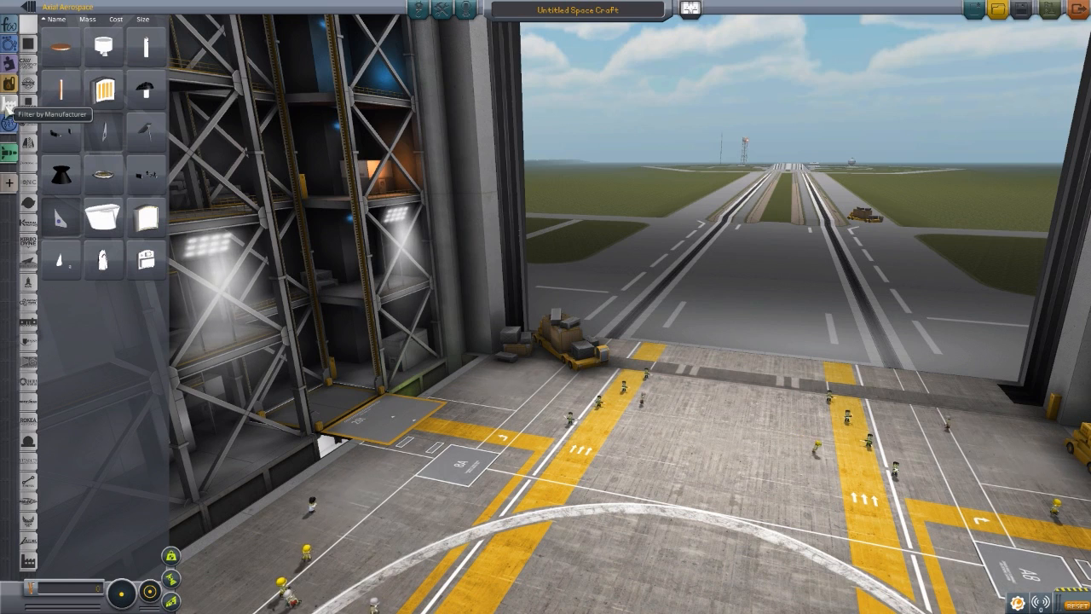
{"action": "mouse_move", "coordinate": [61, 215]}
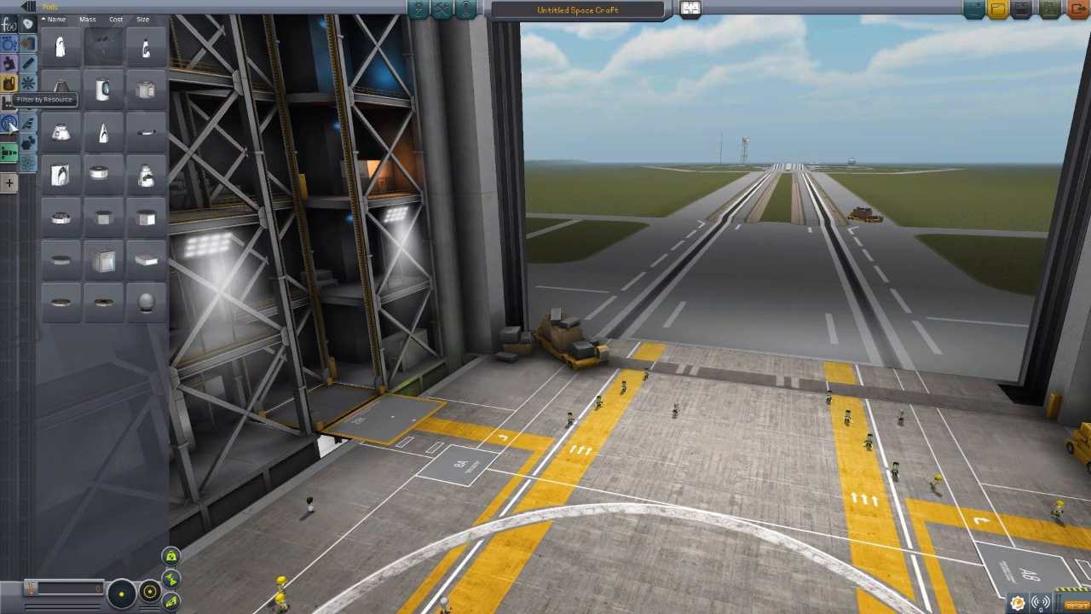
{"action": "mouse_move", "coordinate": [10, 80]}
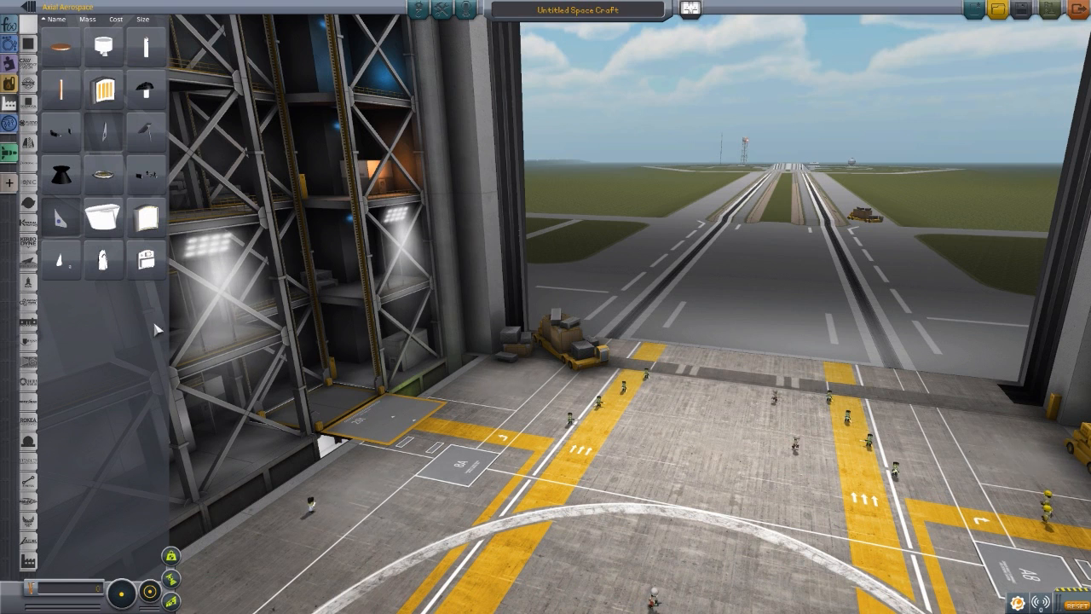
{"action": "mouse_move", "coordinate": [102, 259]}
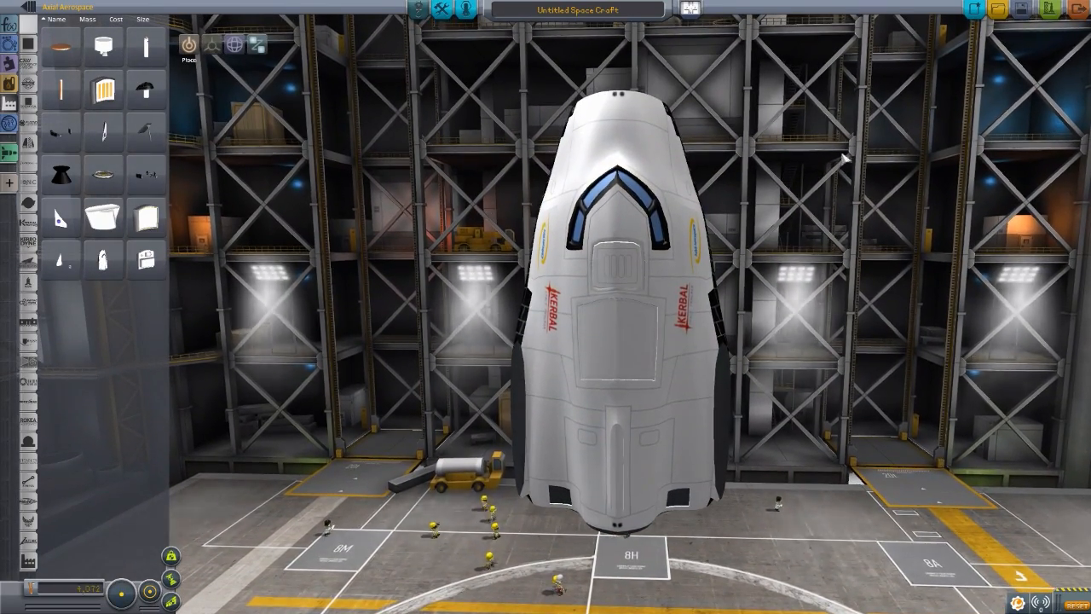
{"action": "mouse_move", "coordinate": [103, 259]}
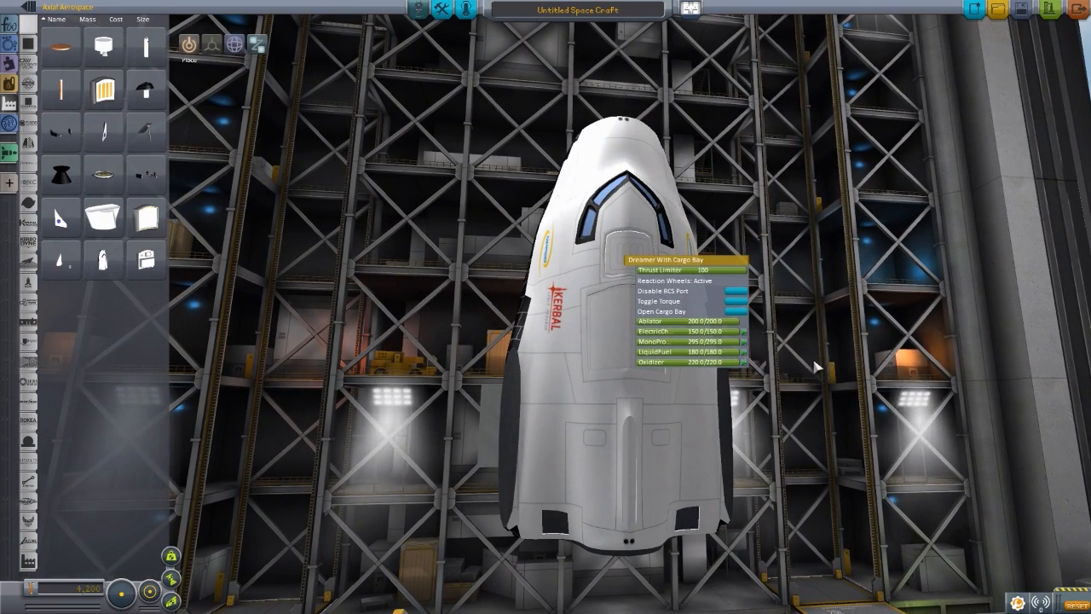
{"action": "mouse_move", "coordinate": [735, 321]}
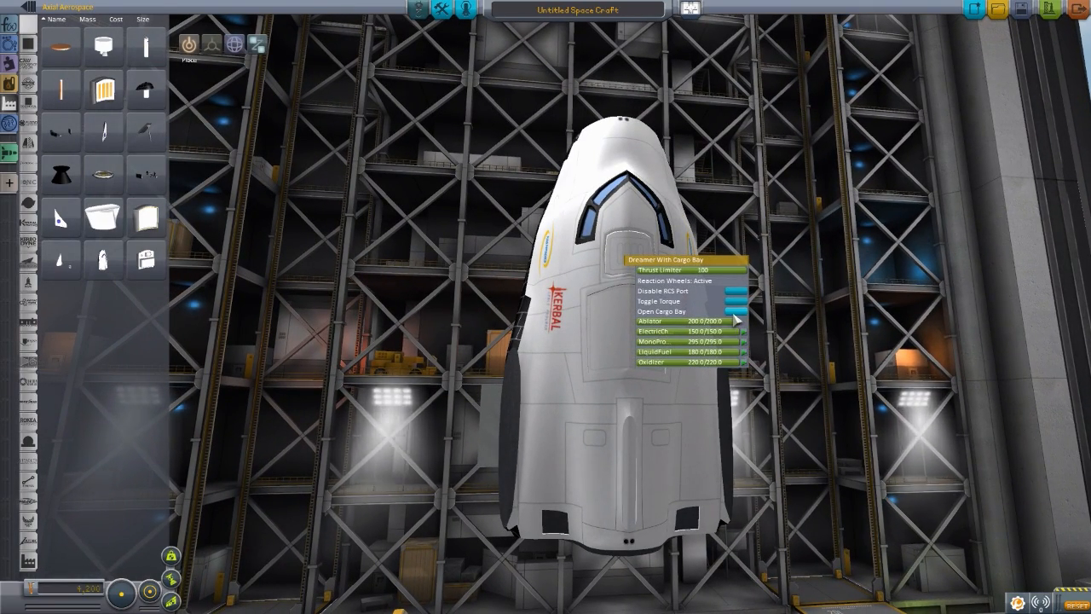
Step: Open the Dreamer's cargo bay doors from the part menu to expose the bay
{"action": "left_click", "coordinate": [663, 311]}
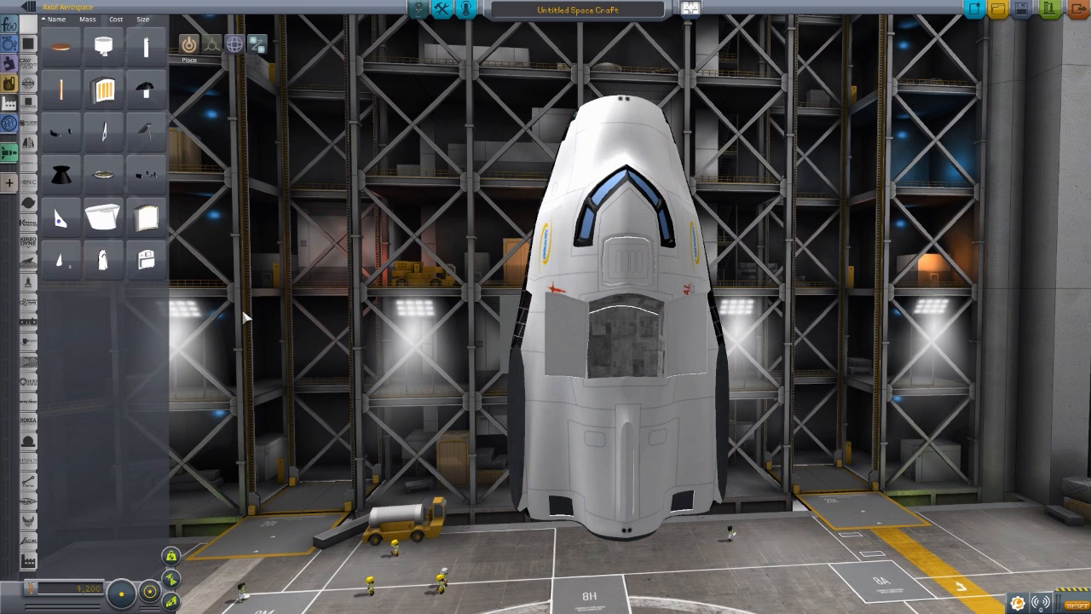
{"action": "mouse_move", "coordinate": [145, 259]}
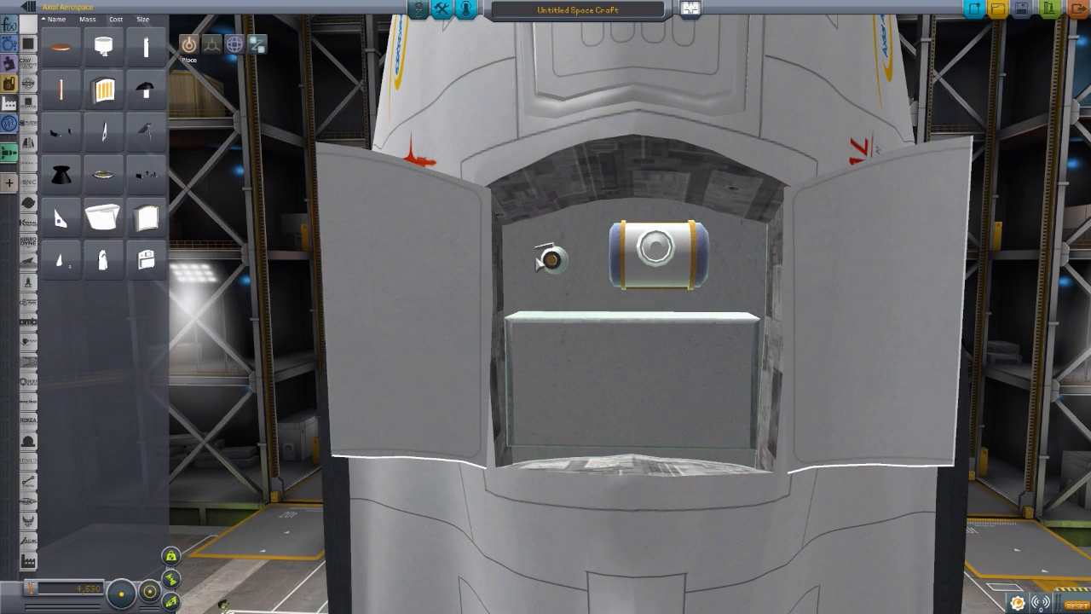
{"action": "mouse_move", "coordinate": [598, 351]}
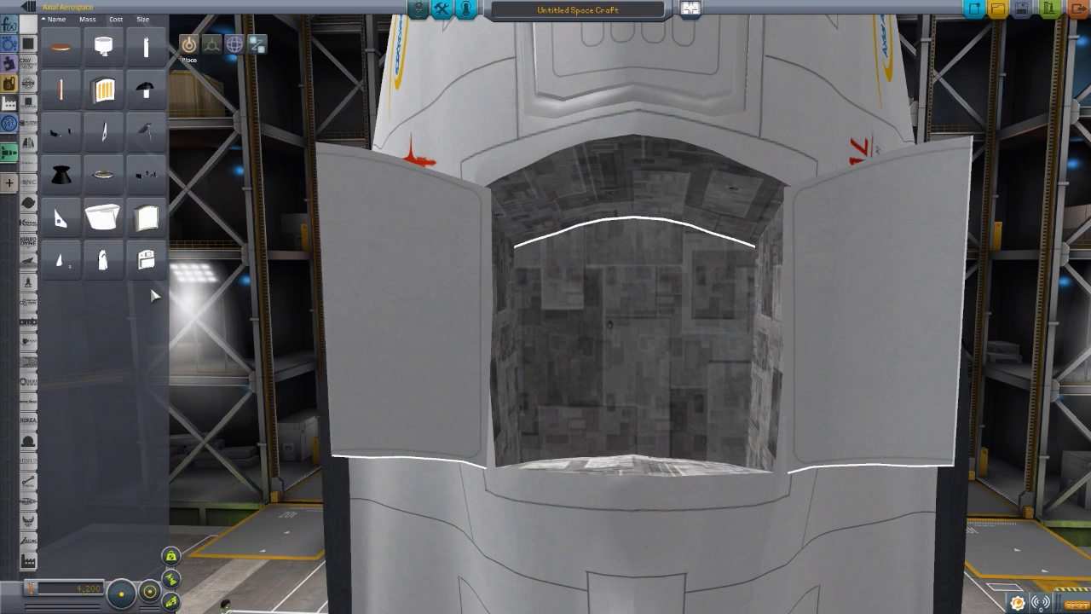
{"action": "mouse_move", "coordinate": [145, 218]}
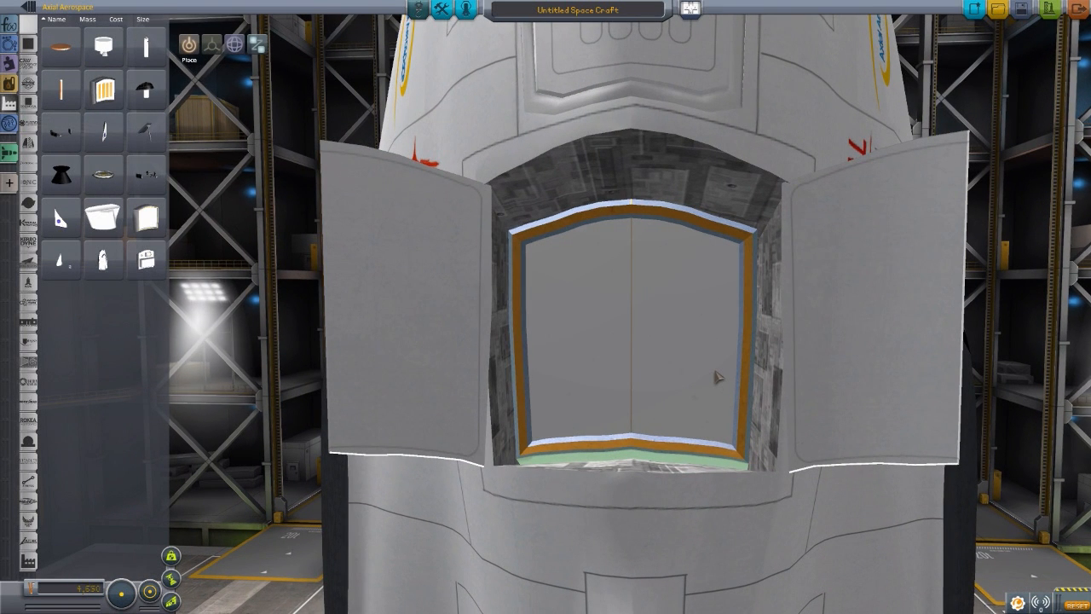
{"action": "mouse_move", "coordinate": [699, 362]}
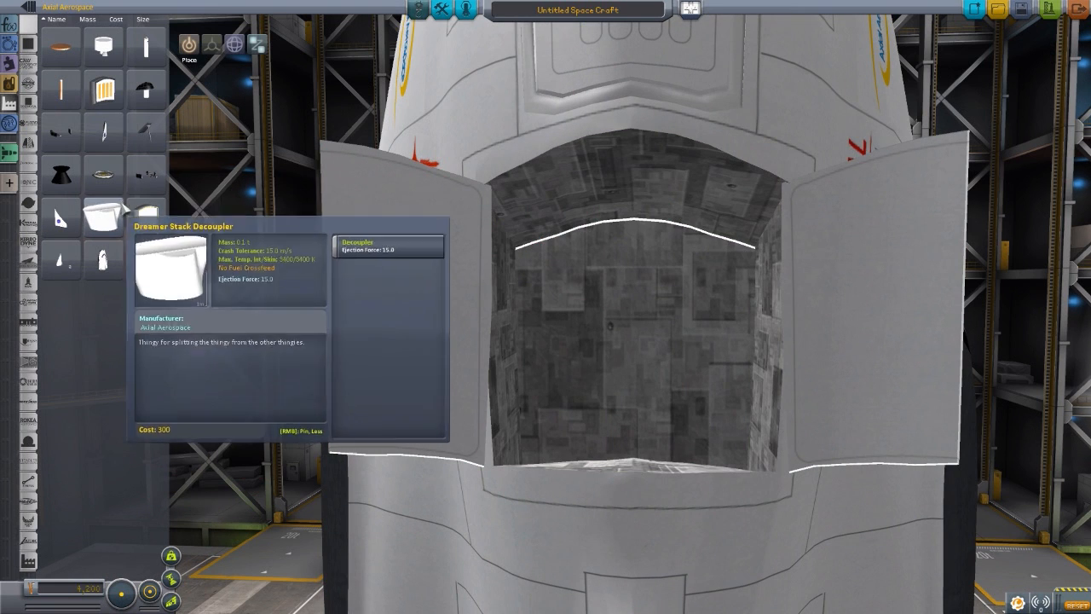
{"action": "mouse_move", "coordinate": [145, 218]}
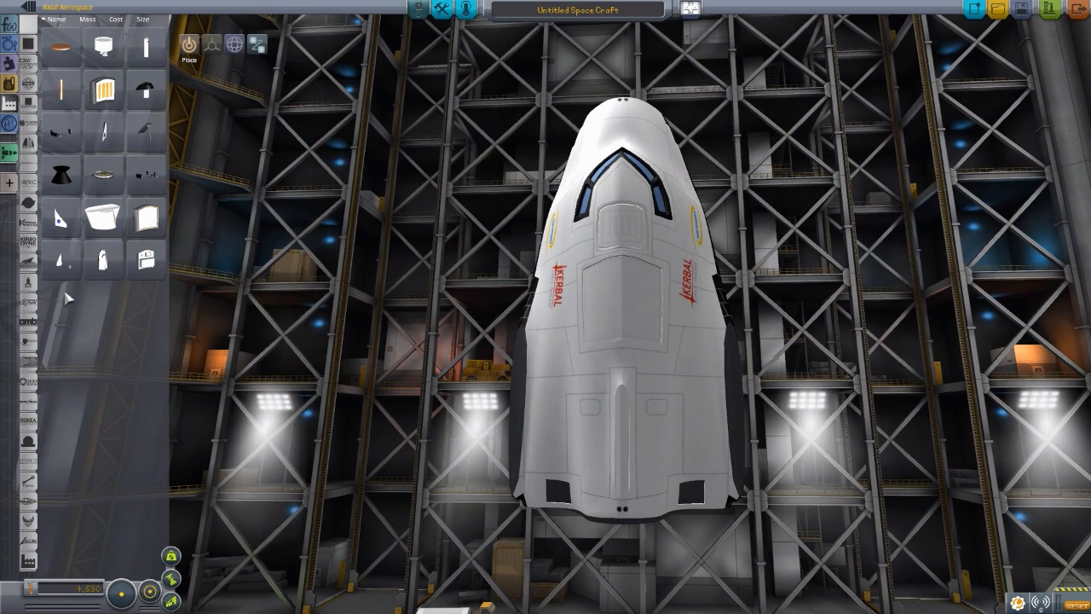
{"action": "mouse_move", "coordinate": [61, 258]}
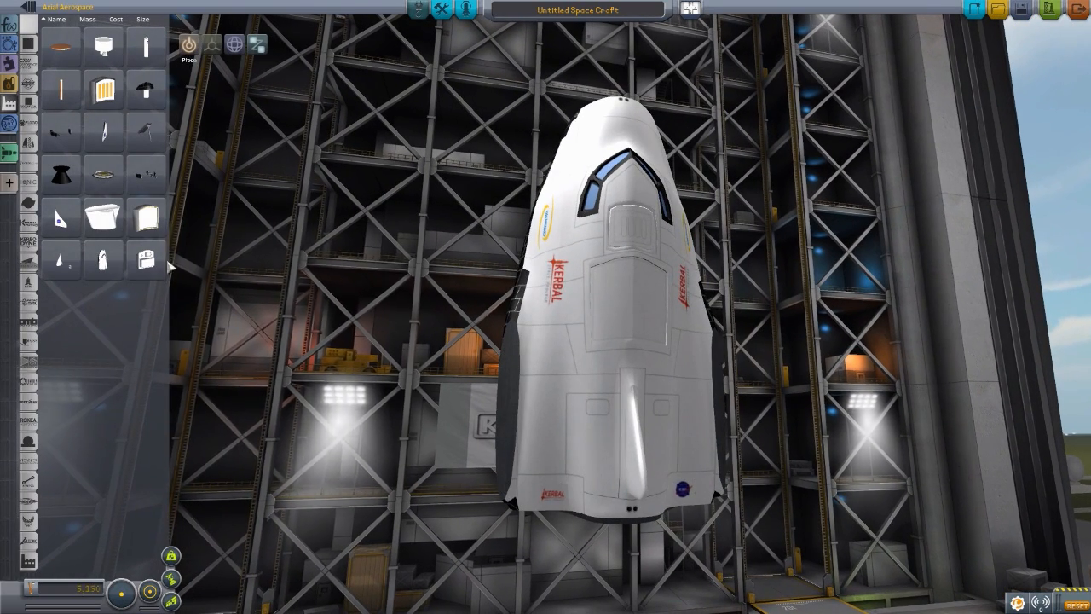
{"action": "mouse_move", "coordinate": [60, 218]}
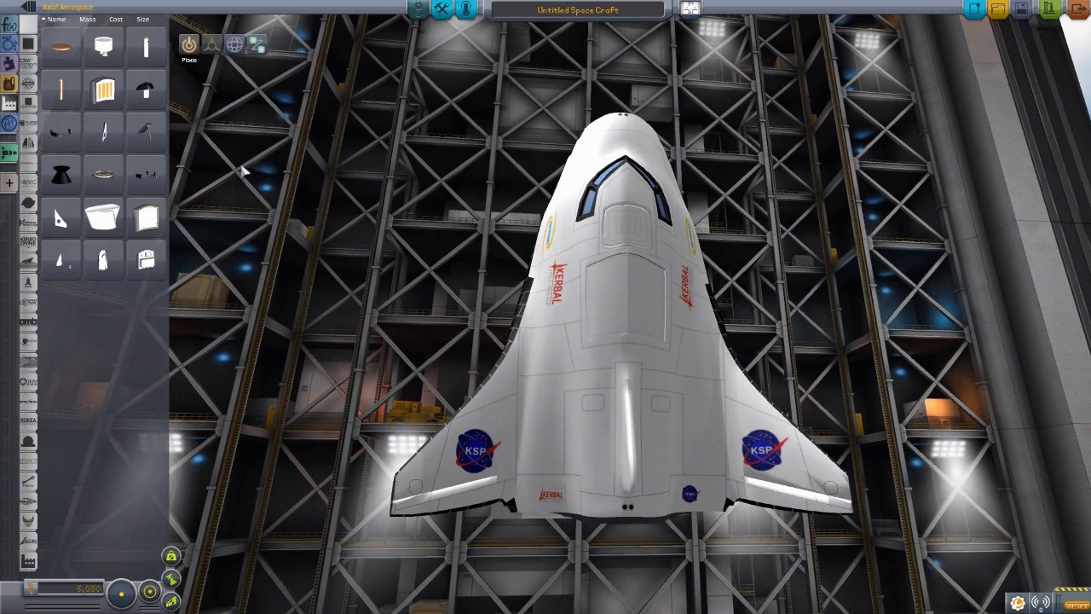
{"action": "mouse_move", "coordinate": [147, 91]}
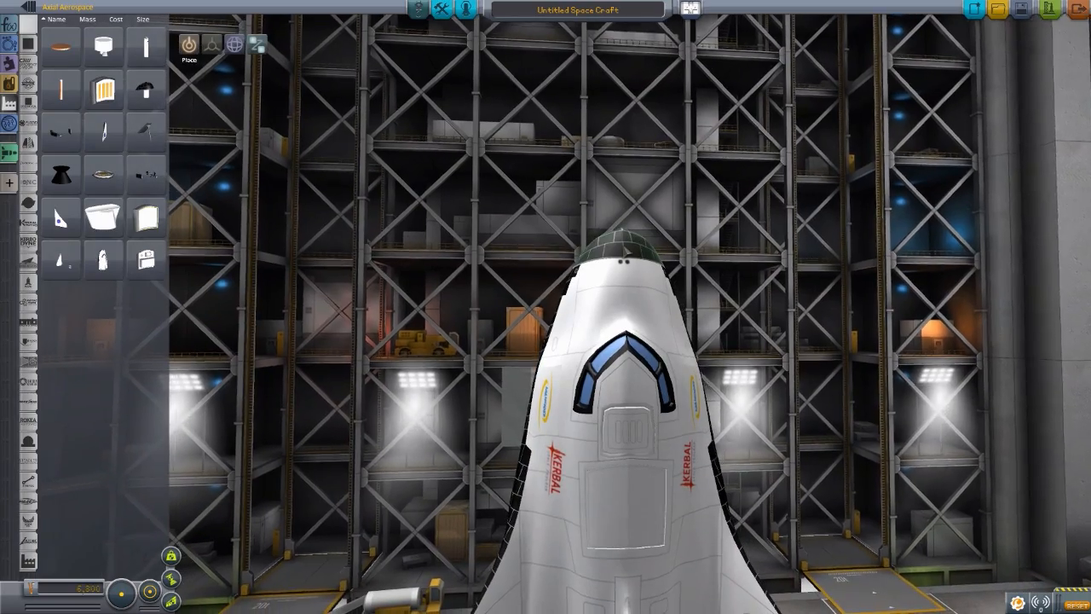
{"action": "right_click", "coordinate": [628, 247]}
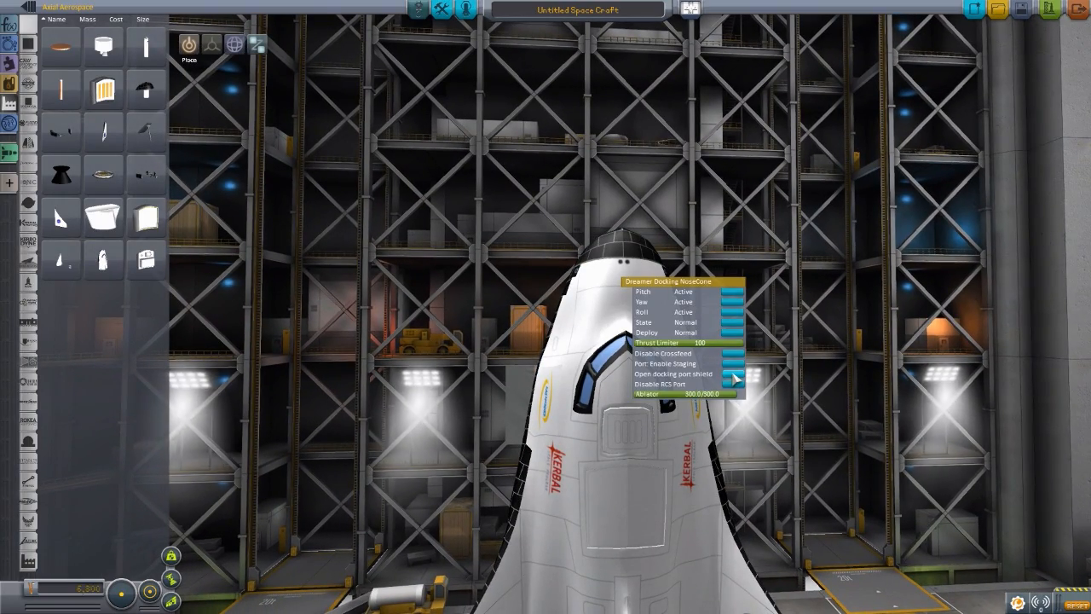
{"action": "left_click", "coordinate": [671, 374]}
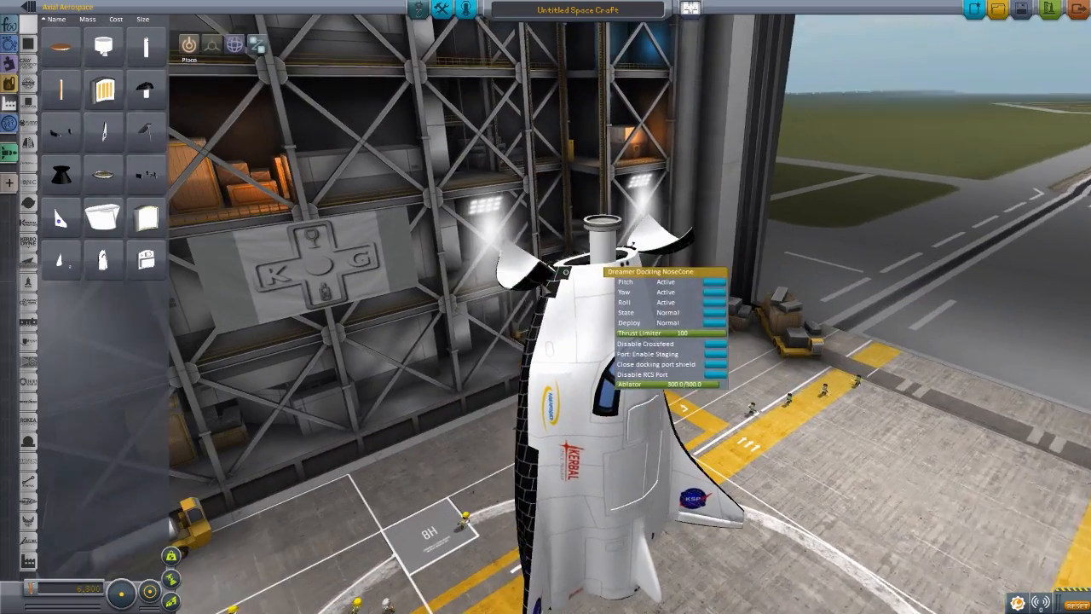
{"action": "left_click", "coordinate": [656, 364]}
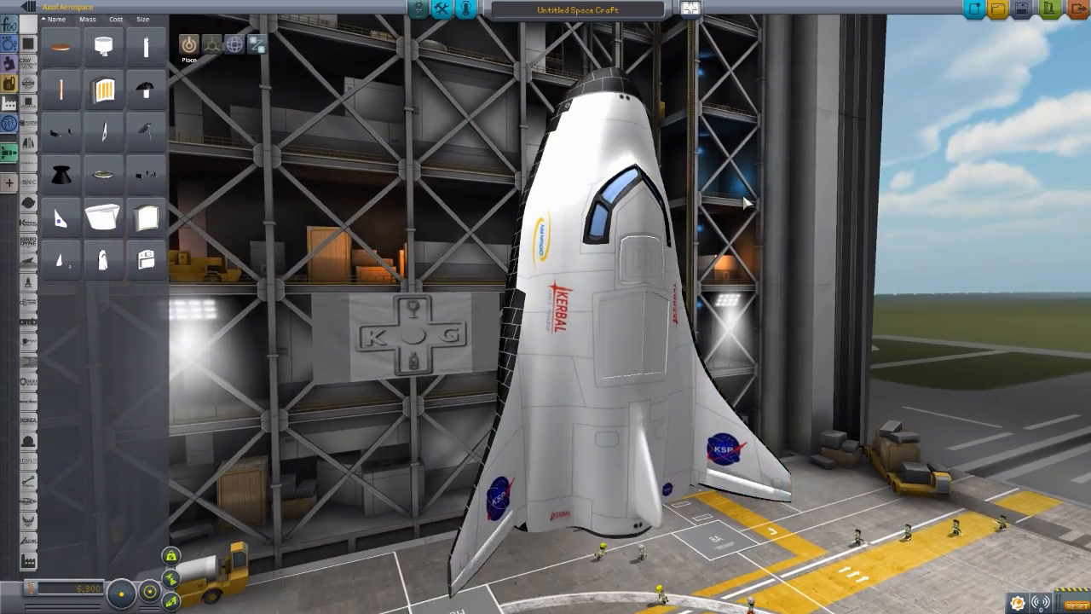
{"action": "mouse_move", "coordinate": [103, 174]}
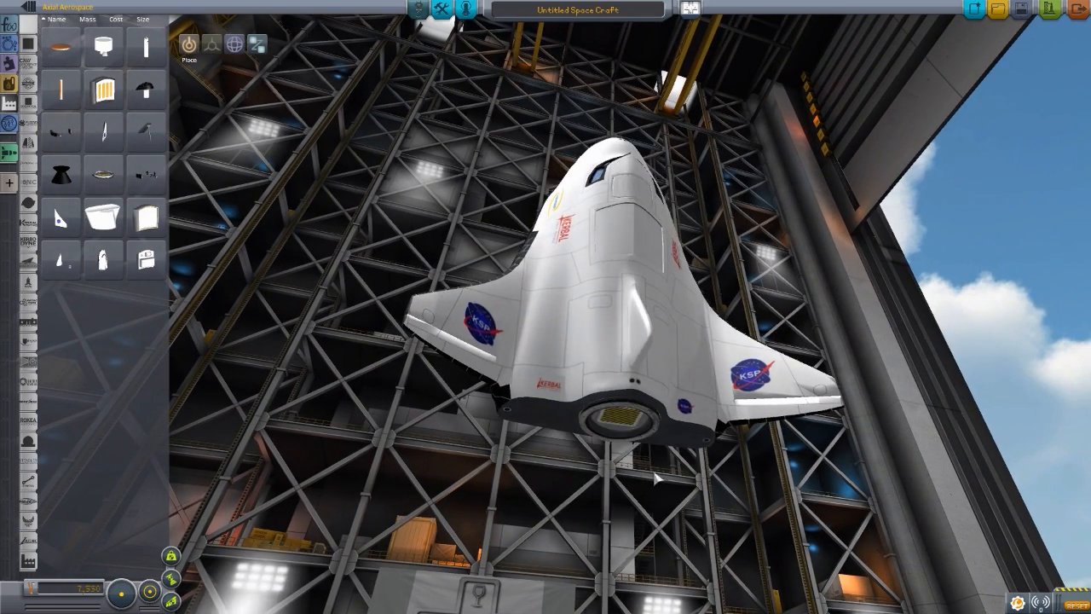
{"action": "mouse_move", "coordinate": [645, 471]}
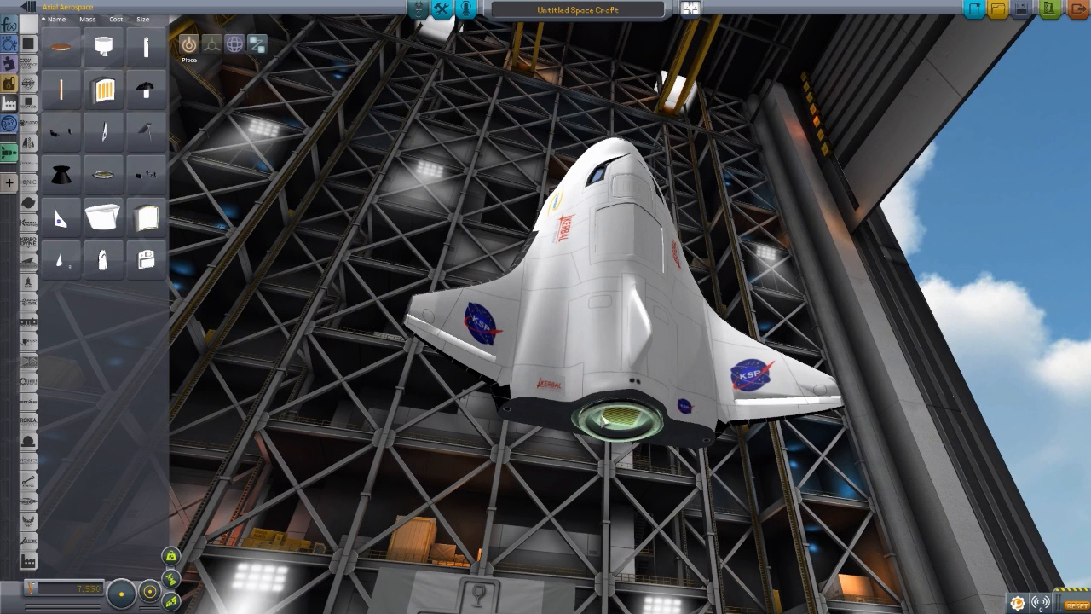
{"action": "mouse_move", "coordinate": [61, 174]}
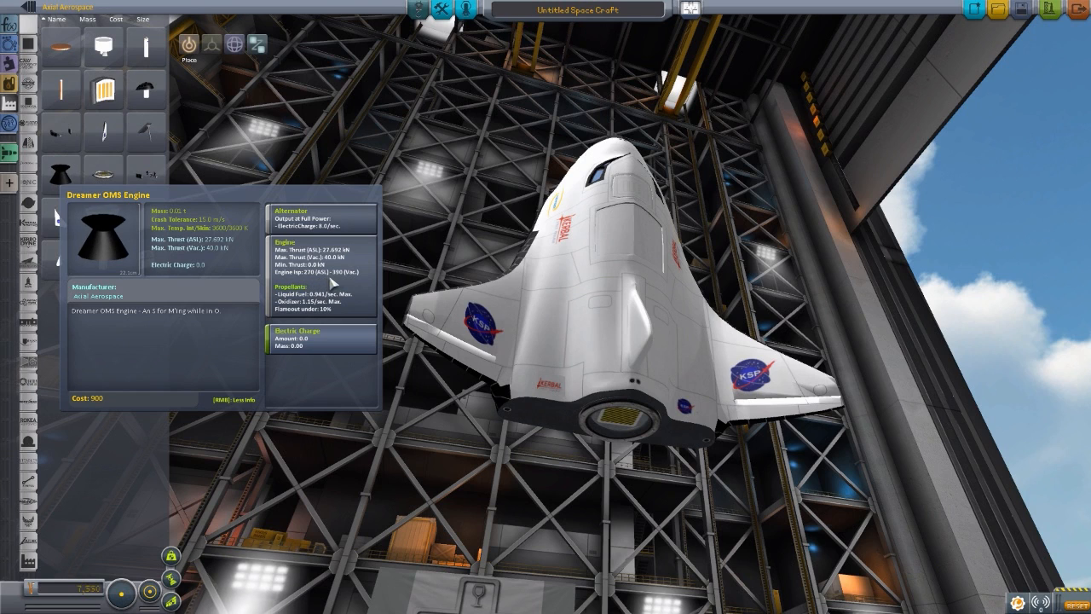
{"action": "mouse_move", "coordinate": [355, 303]}
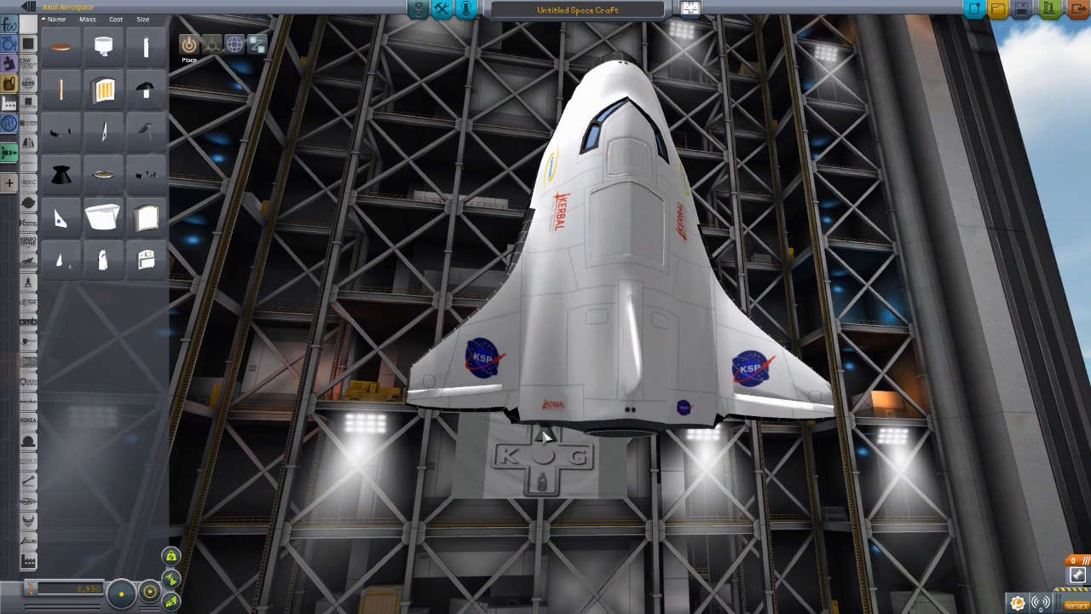
{"action": "mouse_move", "coordinate": [544, 435]}
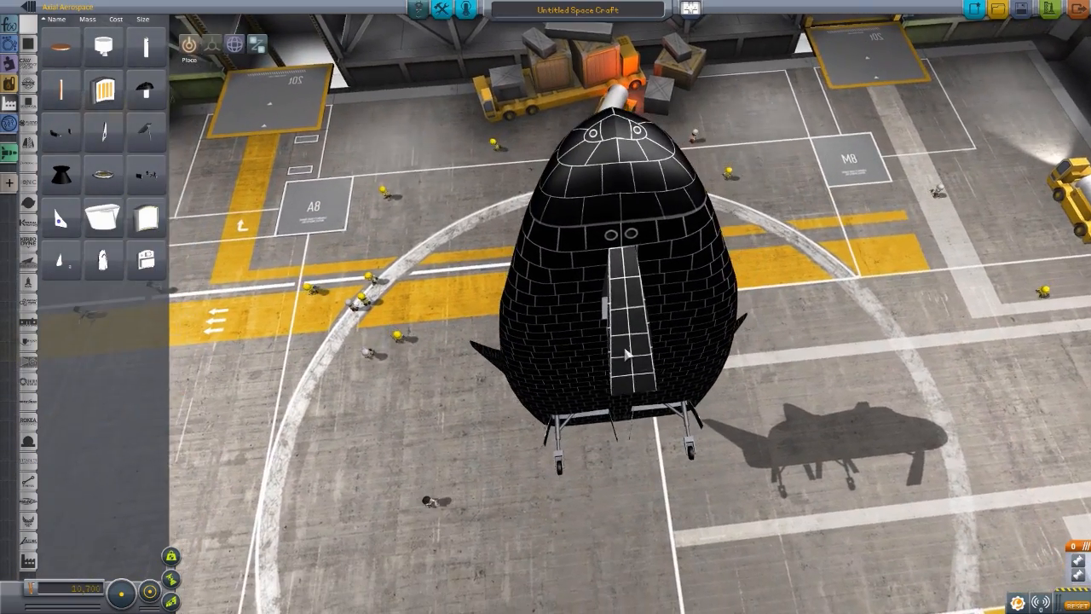
{"action": "right_click", "coordinate": [627, 352]}
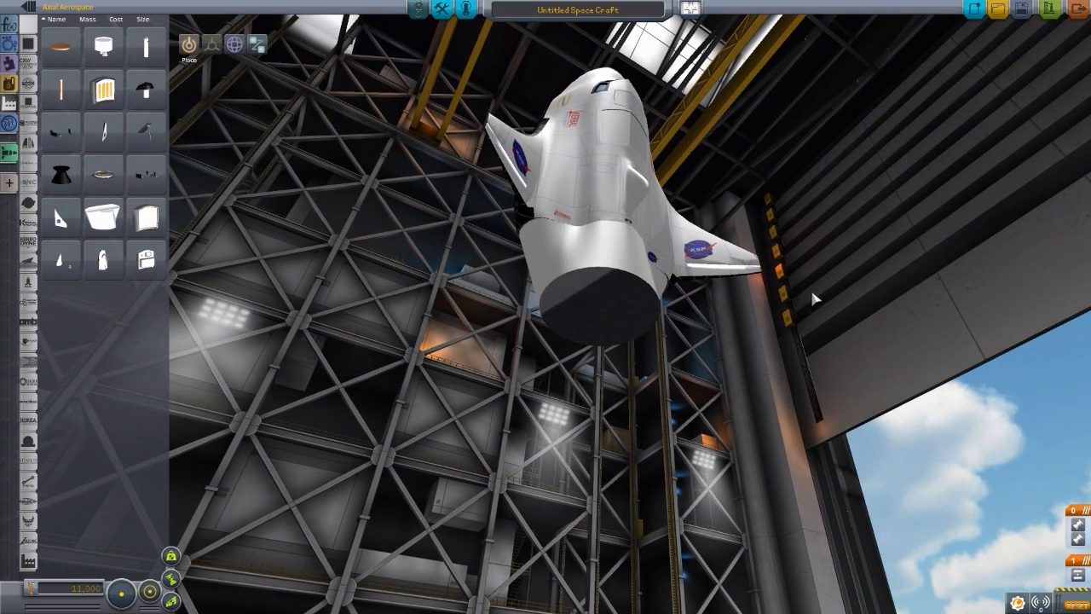
{"action": "mouse_move", "coordinate": [179, 153]}
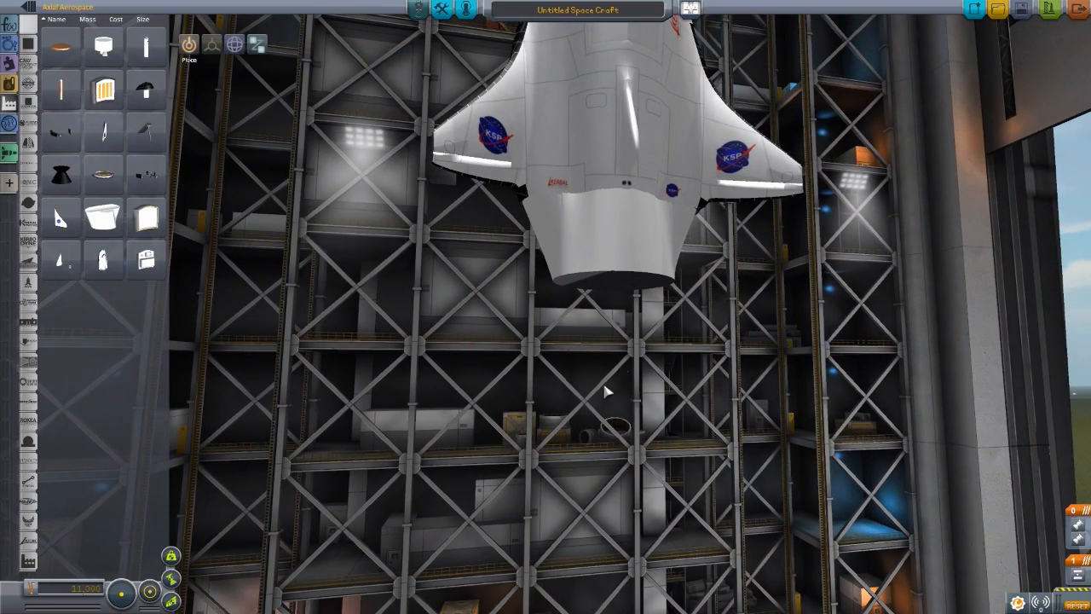
{"action": "mouse_move", "coordinate": [549, 392]}
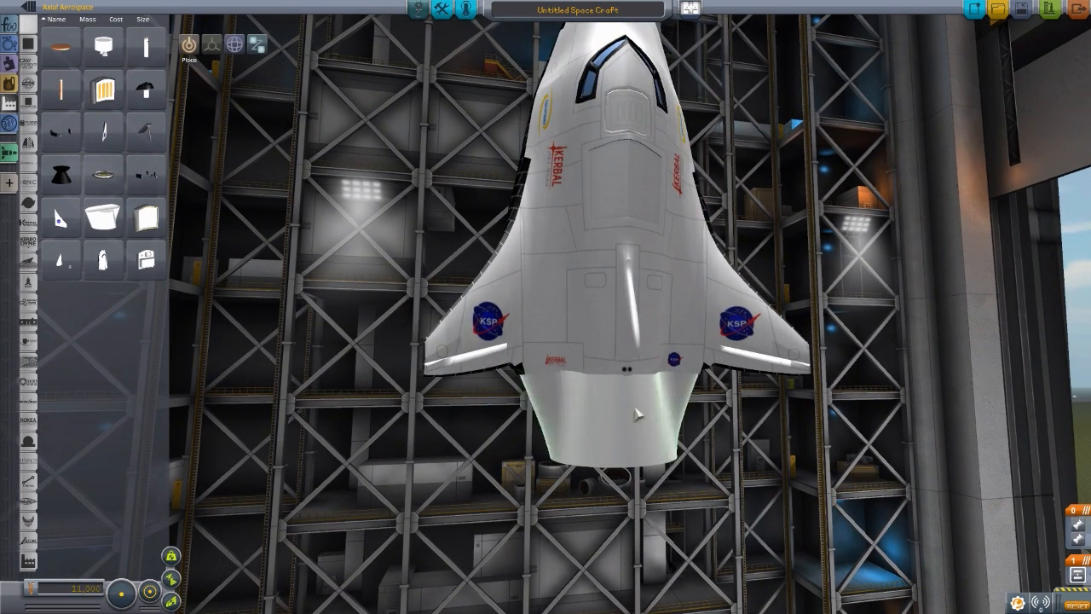
{"action": "mouse_move", "coordinate": [145, 47]}
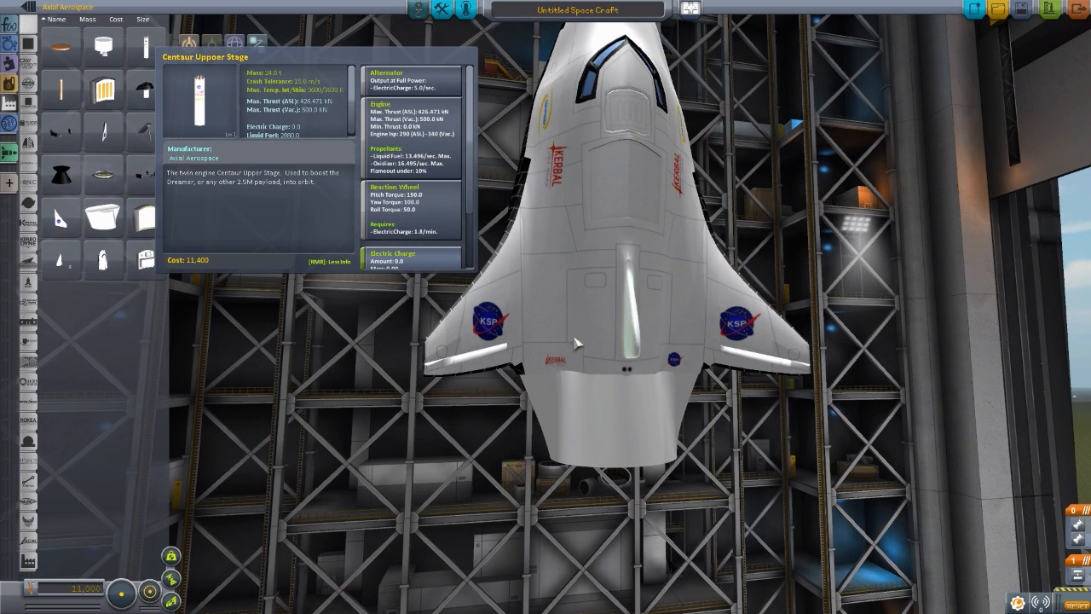
{"action": "mouse_move", "coordinate": [385, 409]}
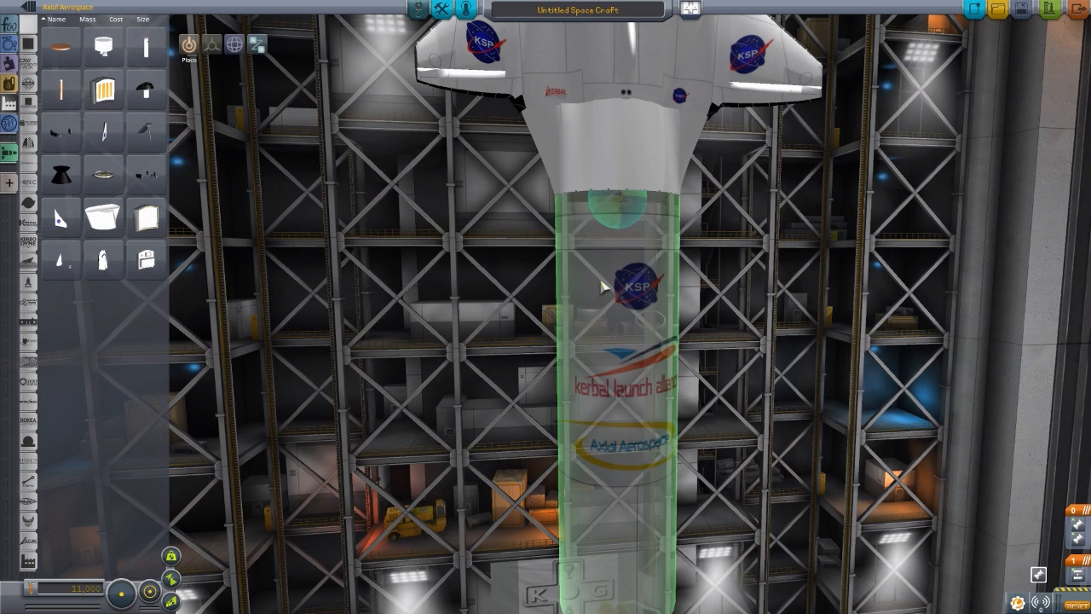
Step: Place the Centaur Upper Stage beneath the Dreamer and browse further down the parts list
{"action": "left_click", "coordinate": [606, 286]}
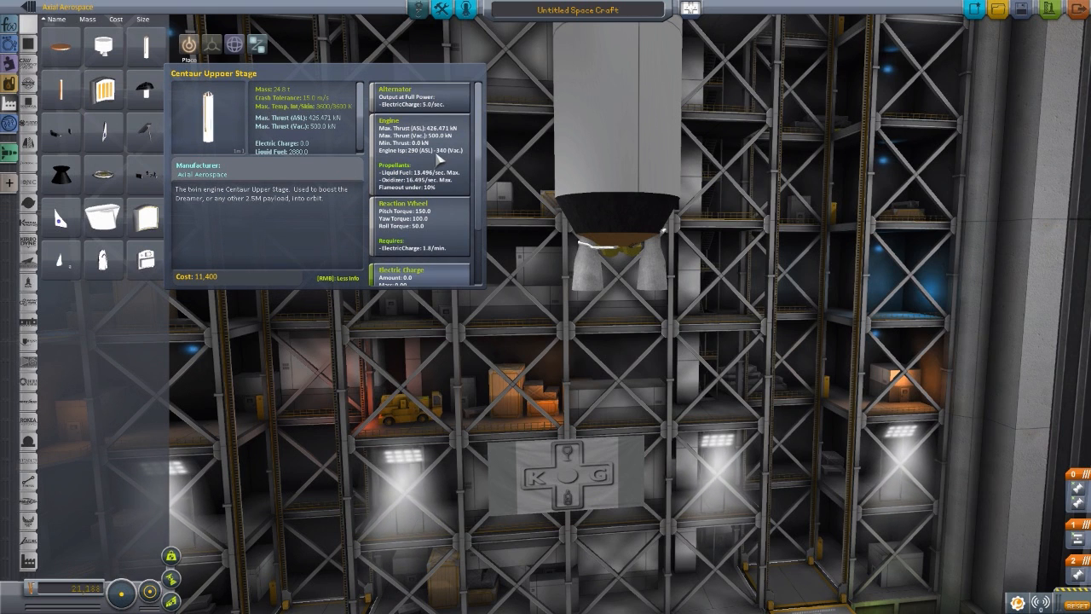
{"action": "mouse_move", "coordinate": [423, 139]}
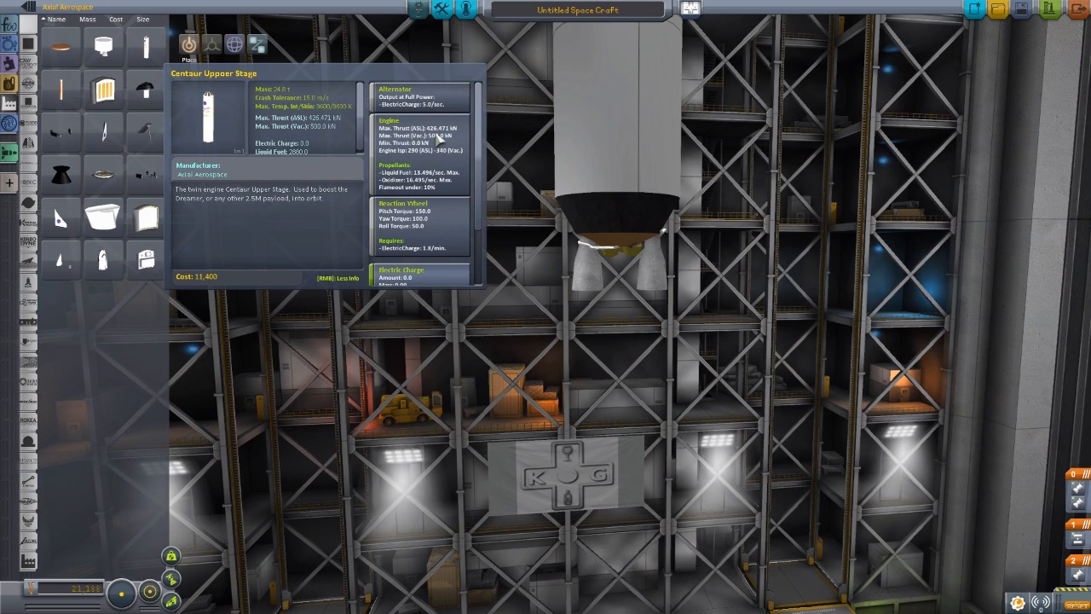
{"action": "mouse_move", "coordinate": [445, 144]}
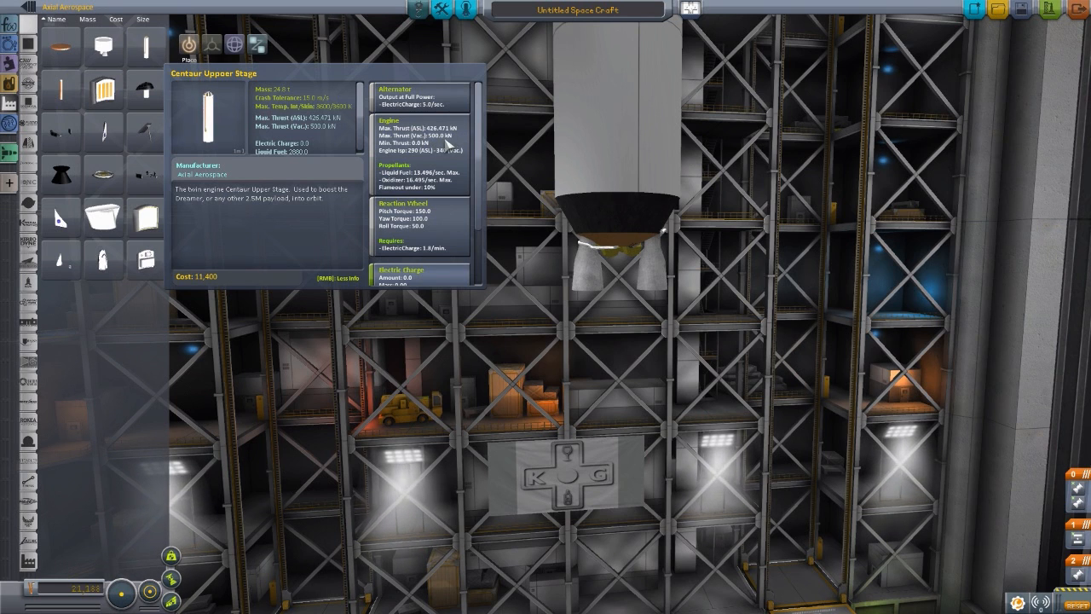
{"action": "mouse_move", "coordinate": [407, 161]}
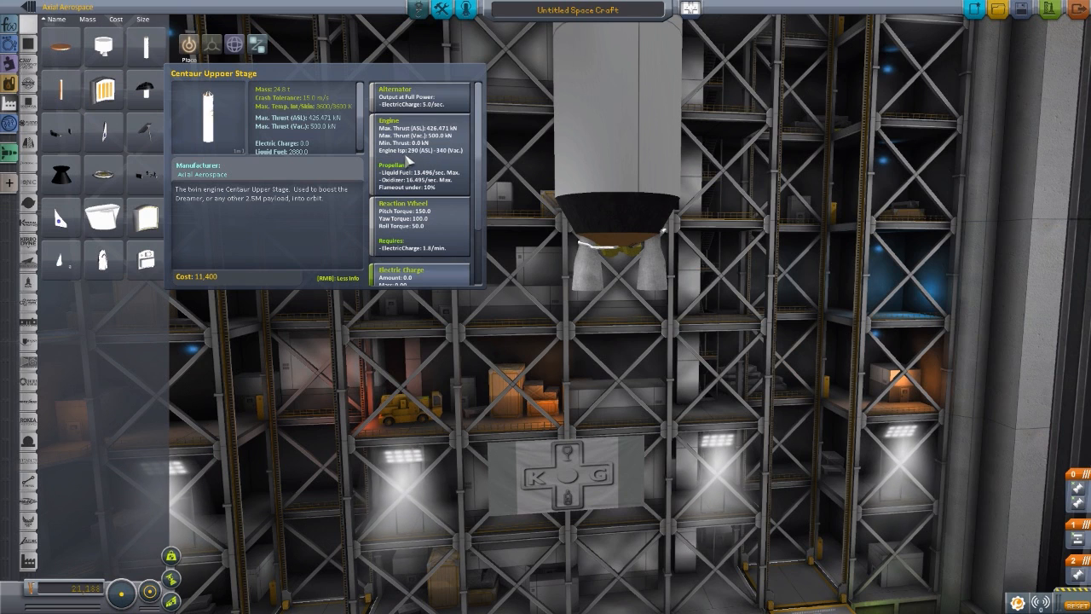
{"action": "mouse_move", "coordinate": [446, 160]}
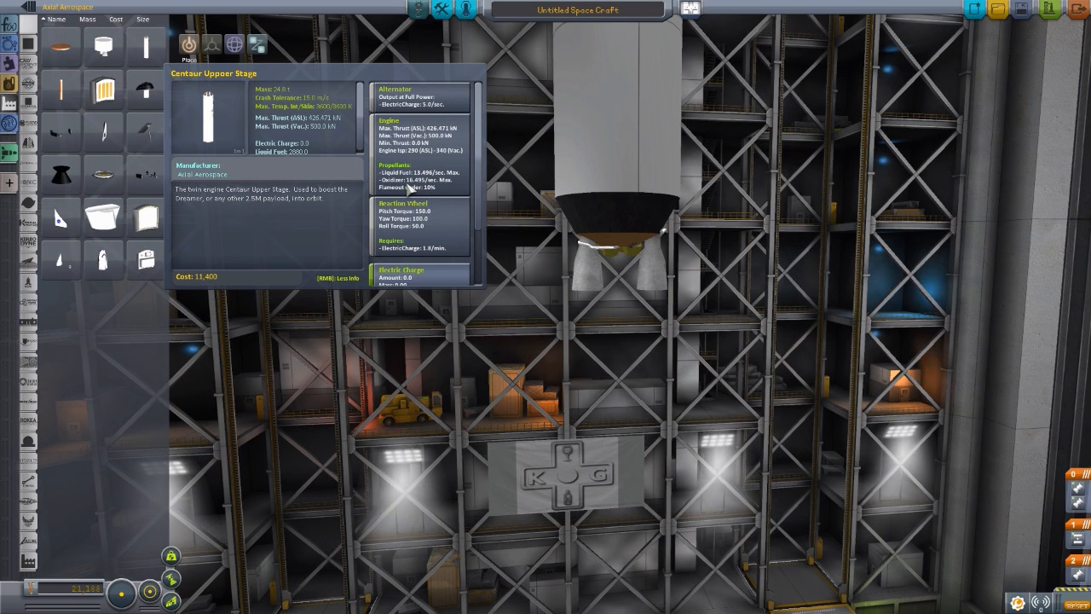
{"action": "scroll", "scroll_direction": "down", "scroll_amount": 3}
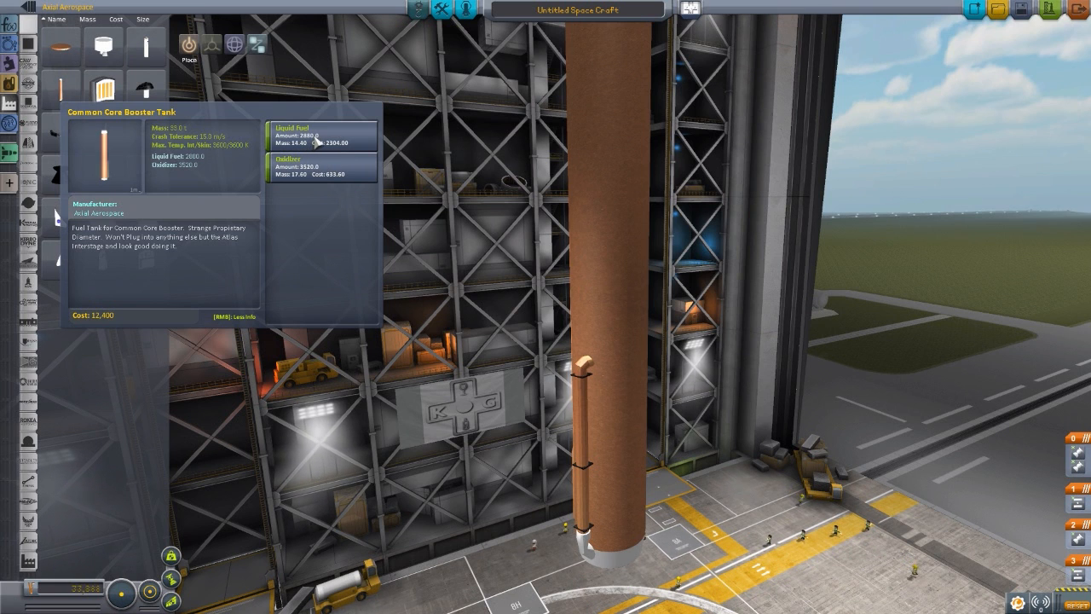
{"action": "mouse_move", "coordinate": [314, 174]}
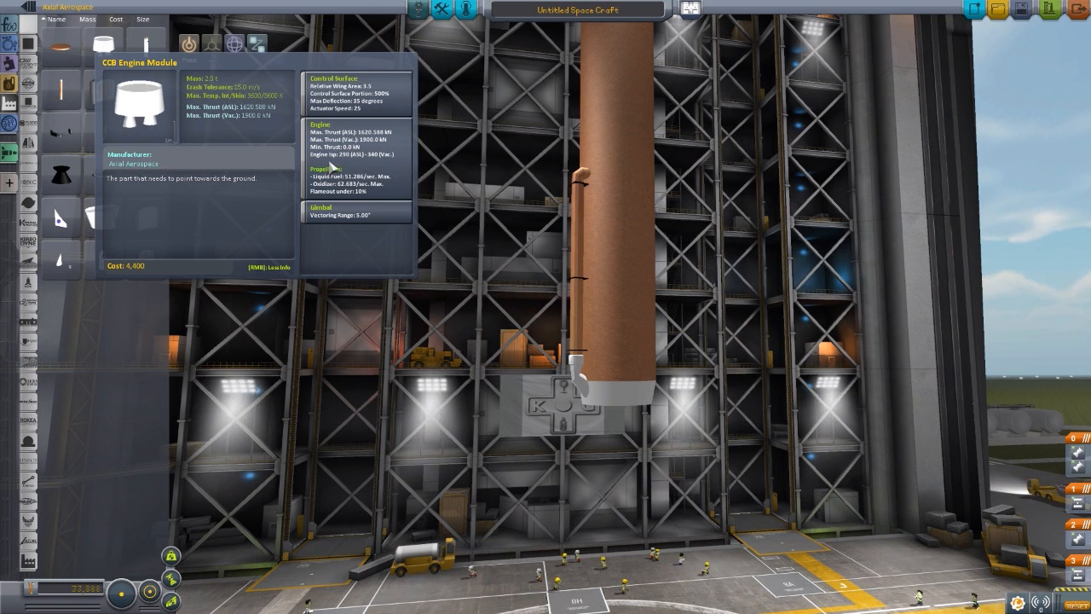
{"action": "mouse_move", "coordinate": [382, 163]}
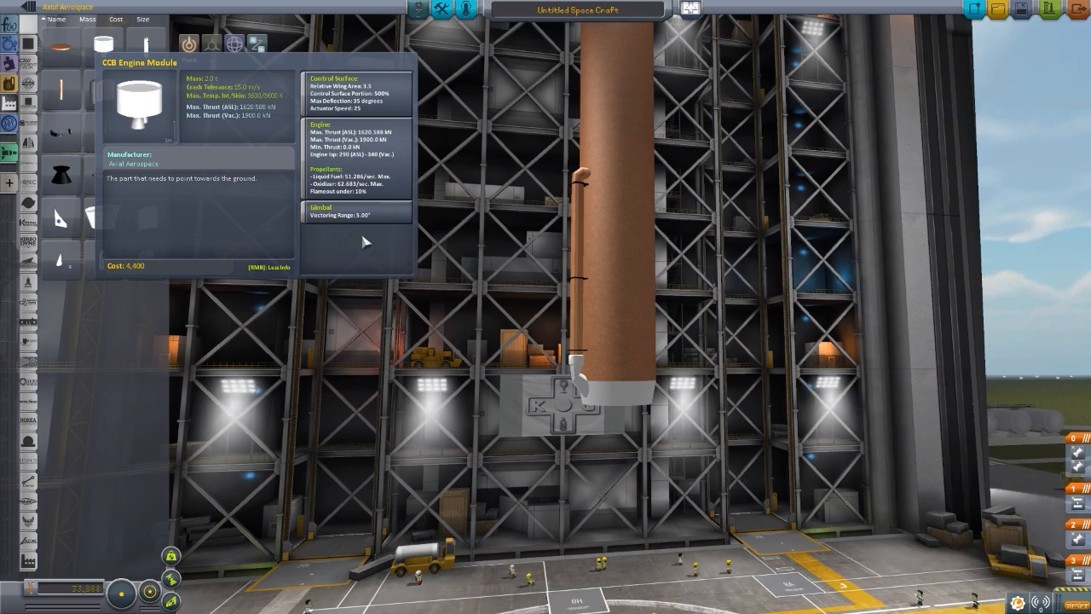
Step: Fit the CCB Engine Module to the base of the orange booster tank
{"action": "left_click", "coordinate": [621, 419]}
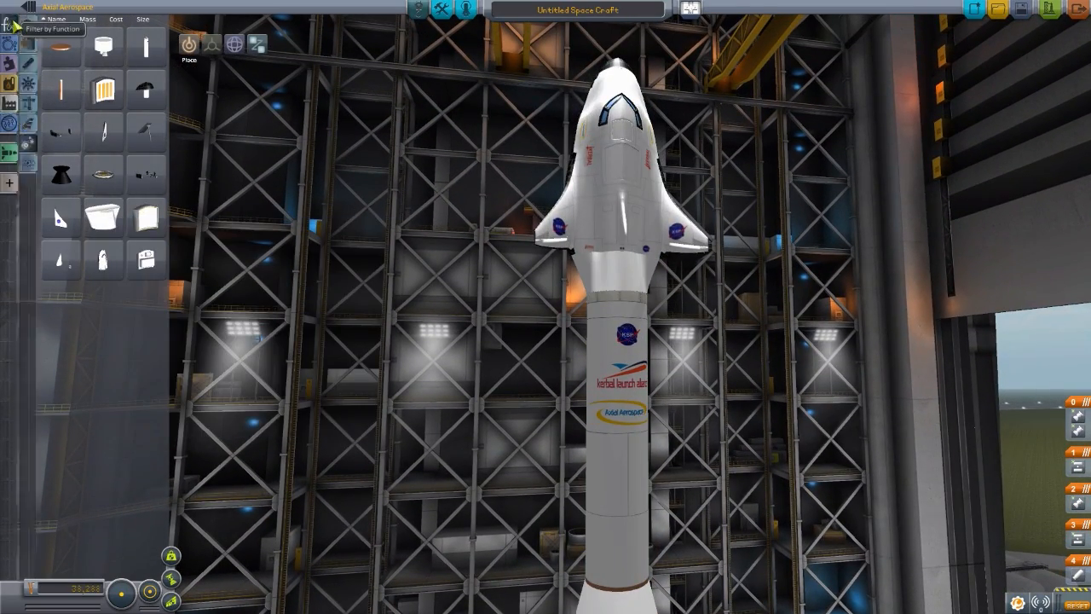
Step: Mount the Dreamer spaceplane subassembly atop the upper stage
{"action": "left_click", "coordinate": [11, 100]}
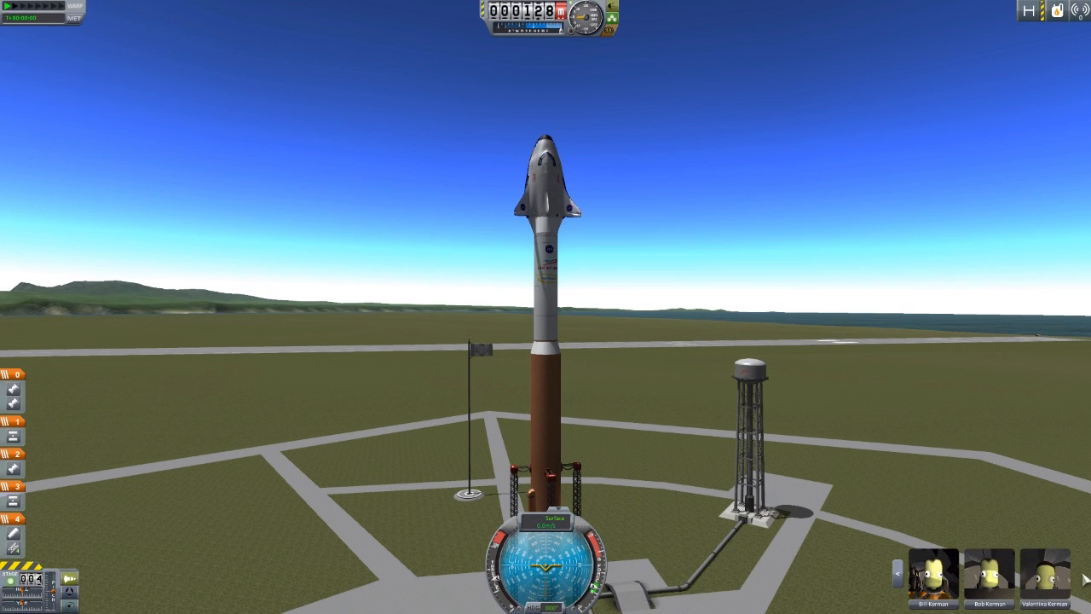
{"action": "mouse_move", "coordinate": [549, 174]}
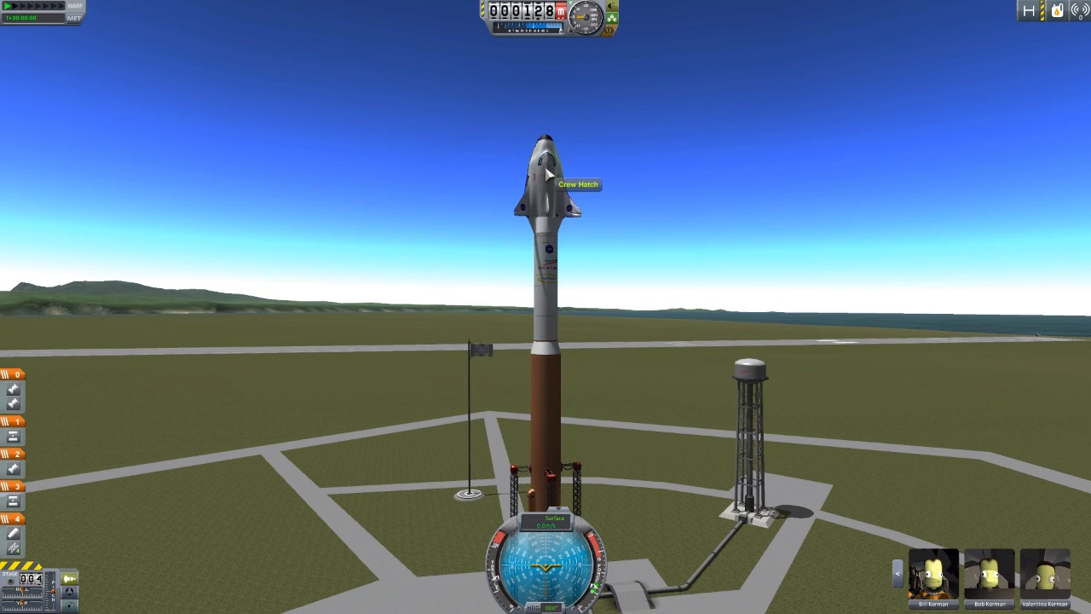
Step: Show the Dreamer's crew roster listing the three kerbals aboard
{"action": "left_click", "coordinate": [578, 184]}
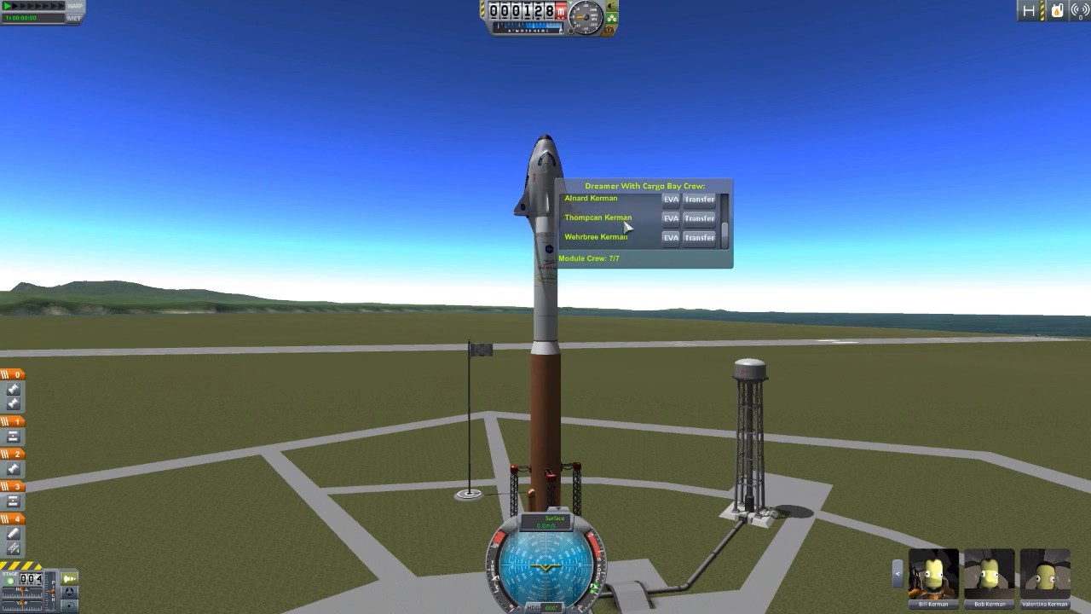
{"action": "mouse_move", "coordinate": [607, 229]}
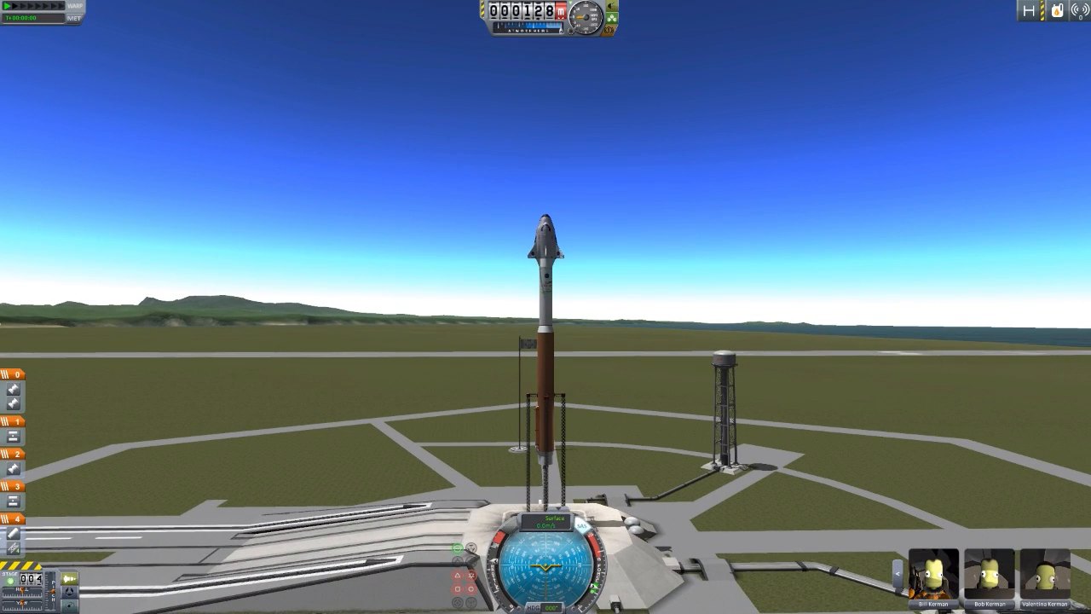
Step: Fire the first stage and lift the Atlas/Centaur stack off the pad into the ascent
{"action": "key", "text": "space"}
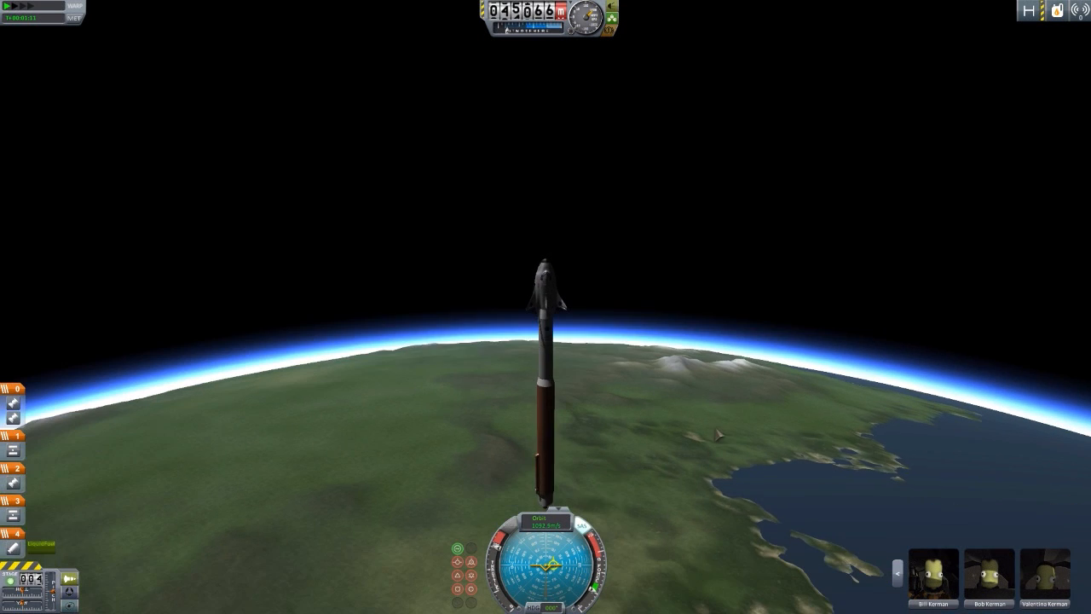
Step: Switch to the orbital map to check the trajectory's roughly 241 km apoapsis
{"action": "key", "text": "space"}
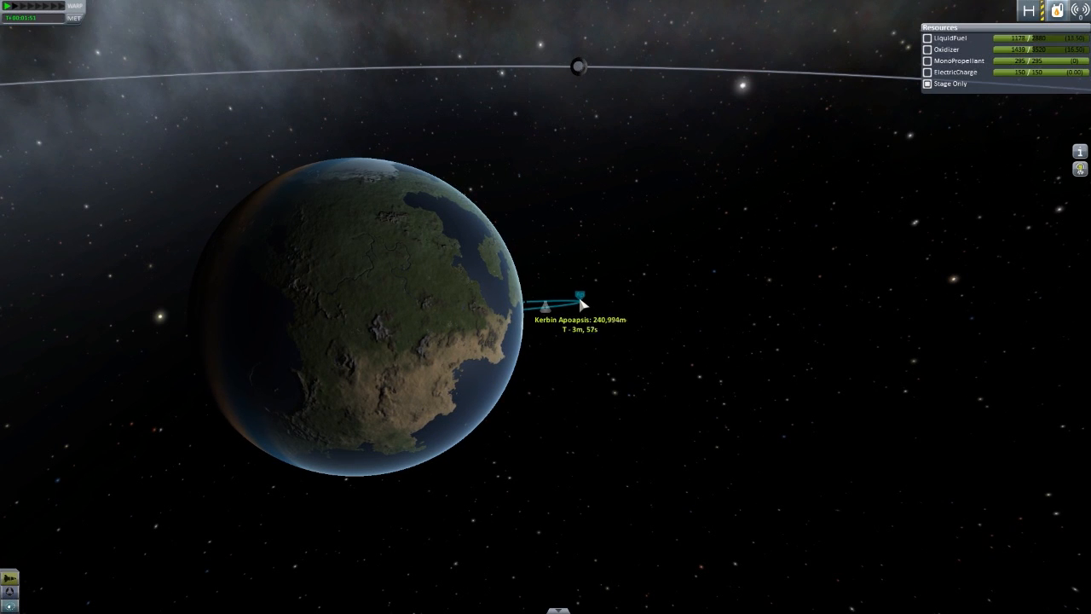
Step: Return to flight view and fire the decoupler to release the Dreamer from the spent stage
{"action": "key", "text": "m"}
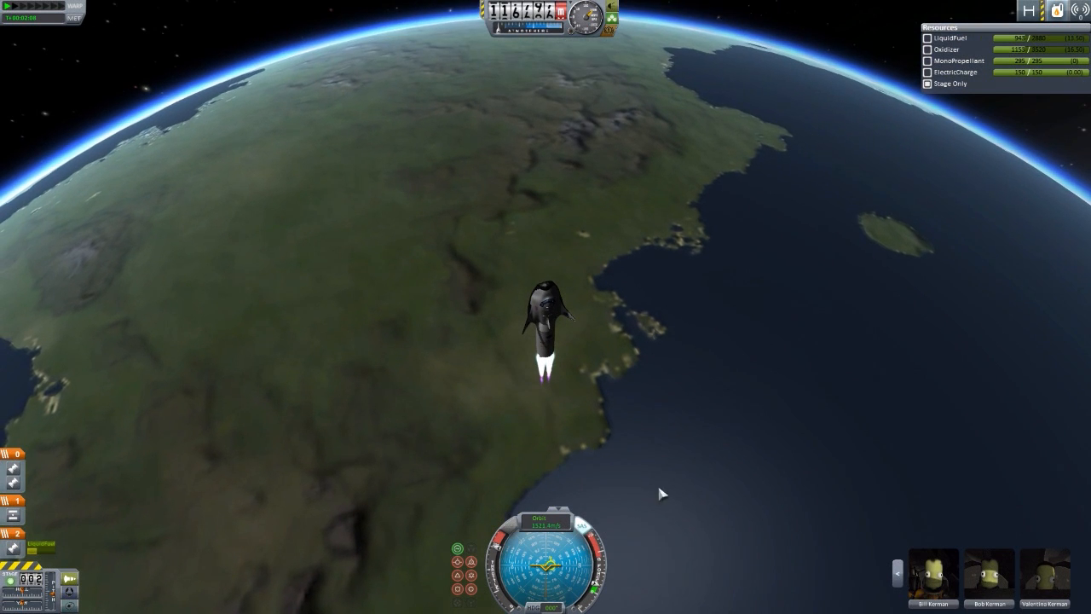
{"action": "mouse_move", "coordinate": [783, 316]}
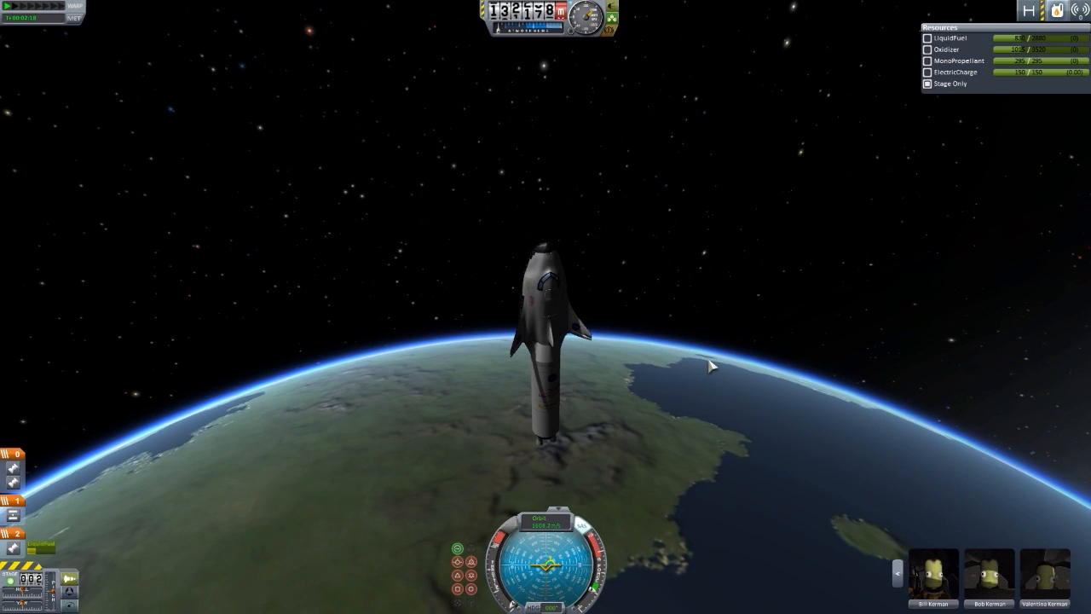
{"action": "key", "text": "space"}
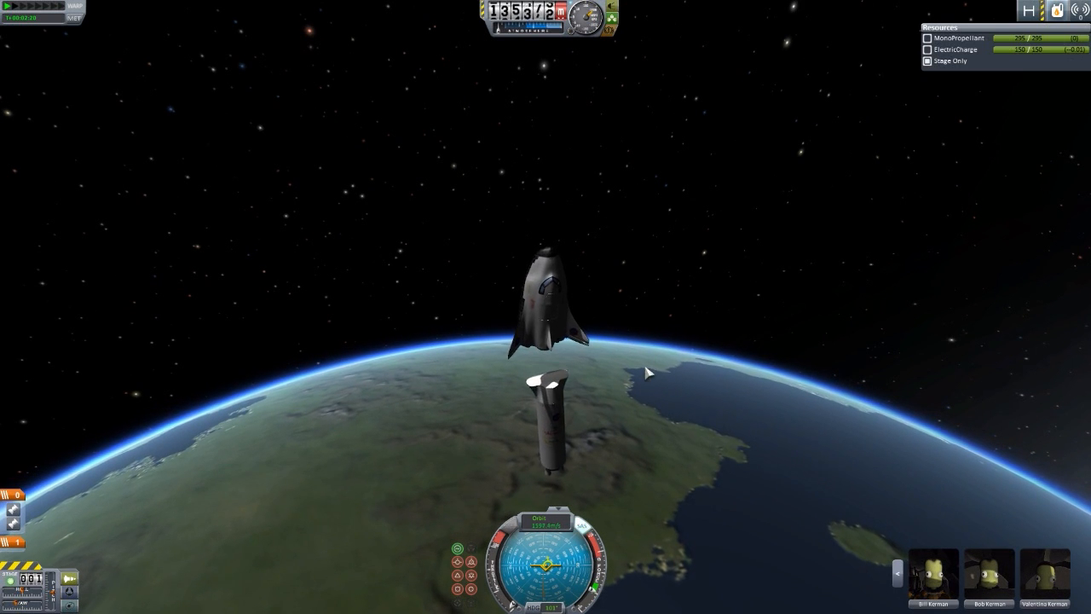